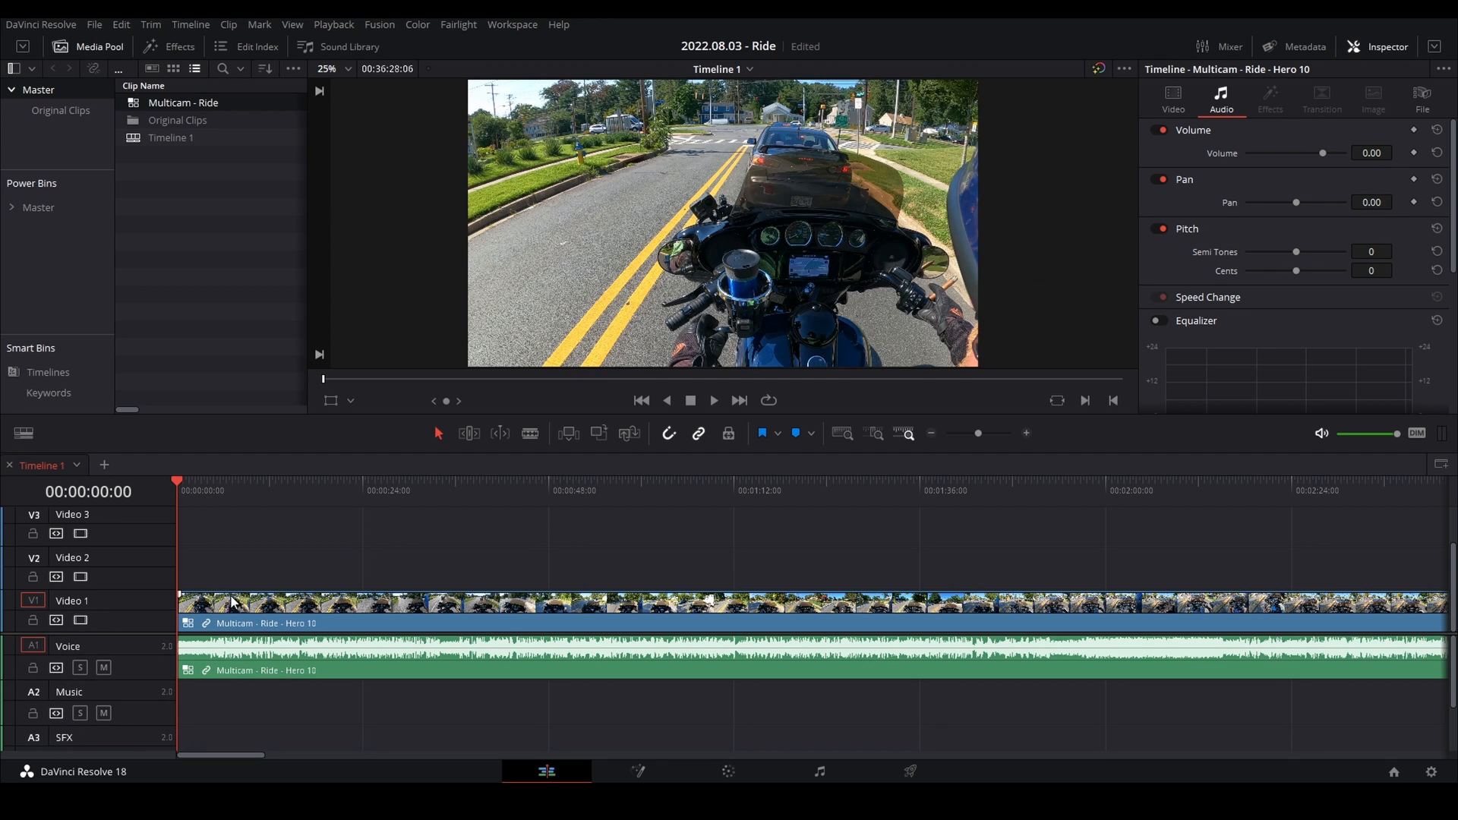
Step: Apply the Clarity Vx Mono plugin from Audio FX > VST Effects to the Voice track
left_click(179, 46)
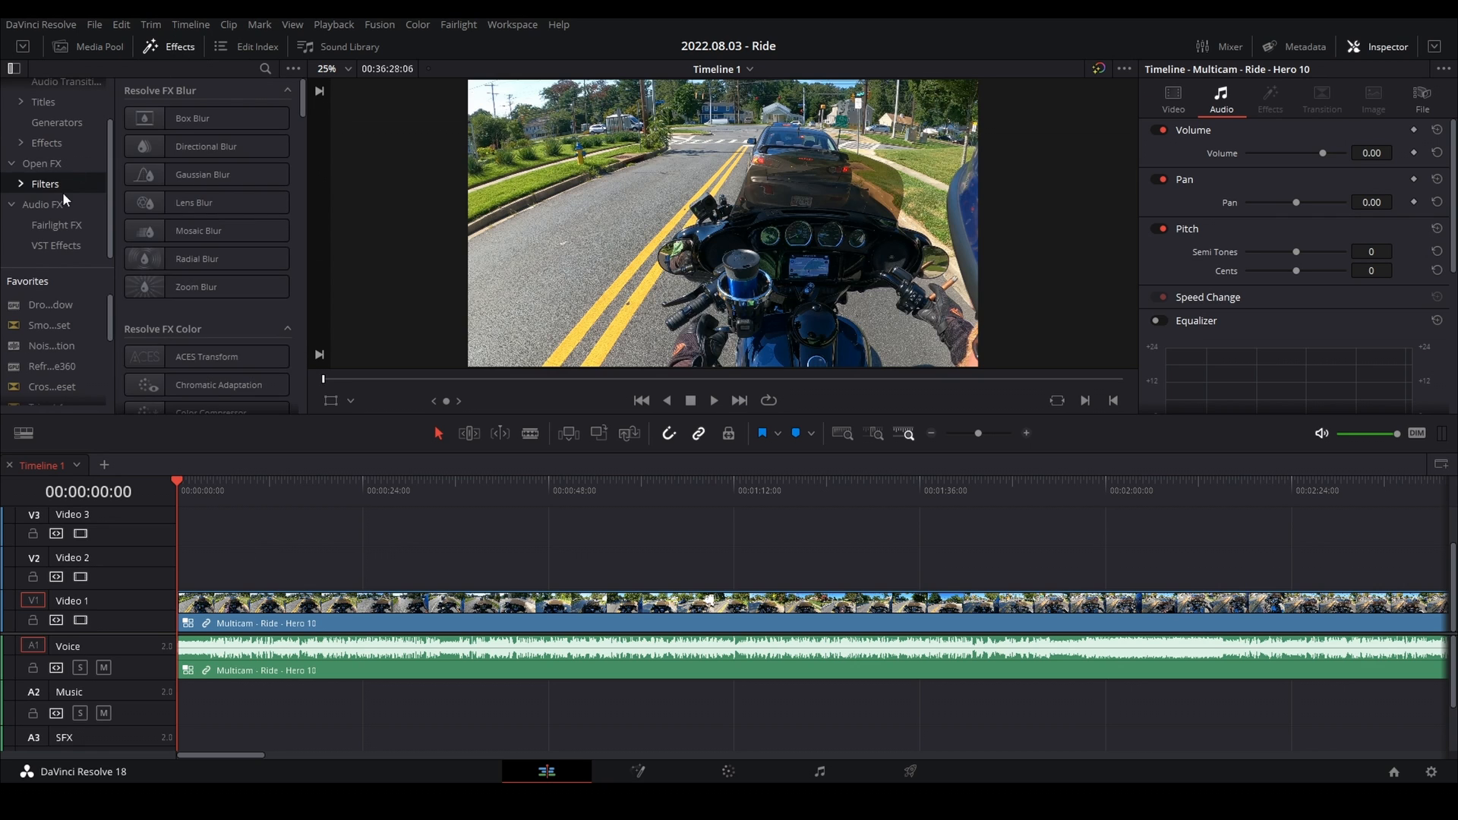
left_click(54, 245)
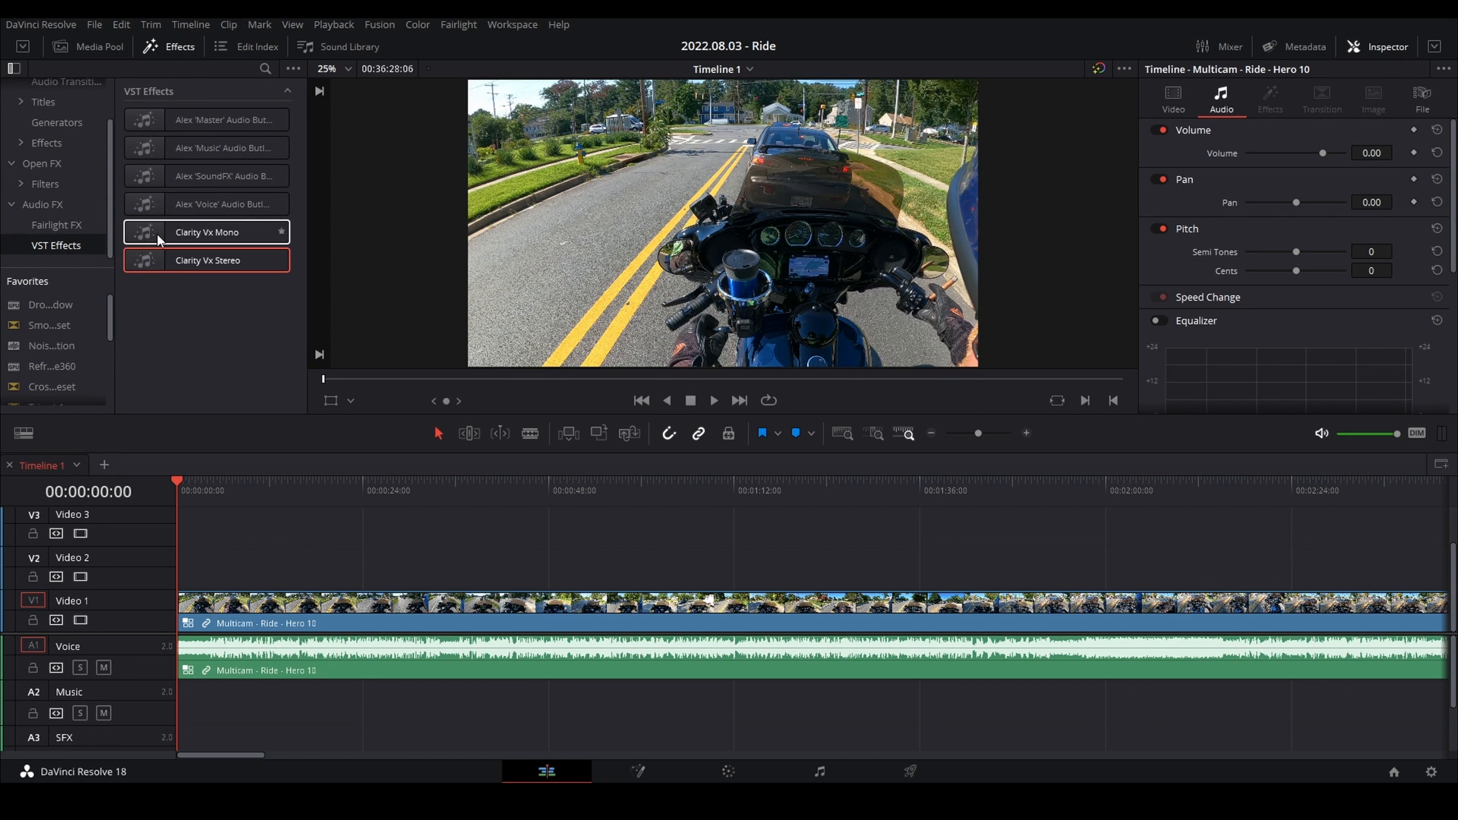
double_click(206, 260)
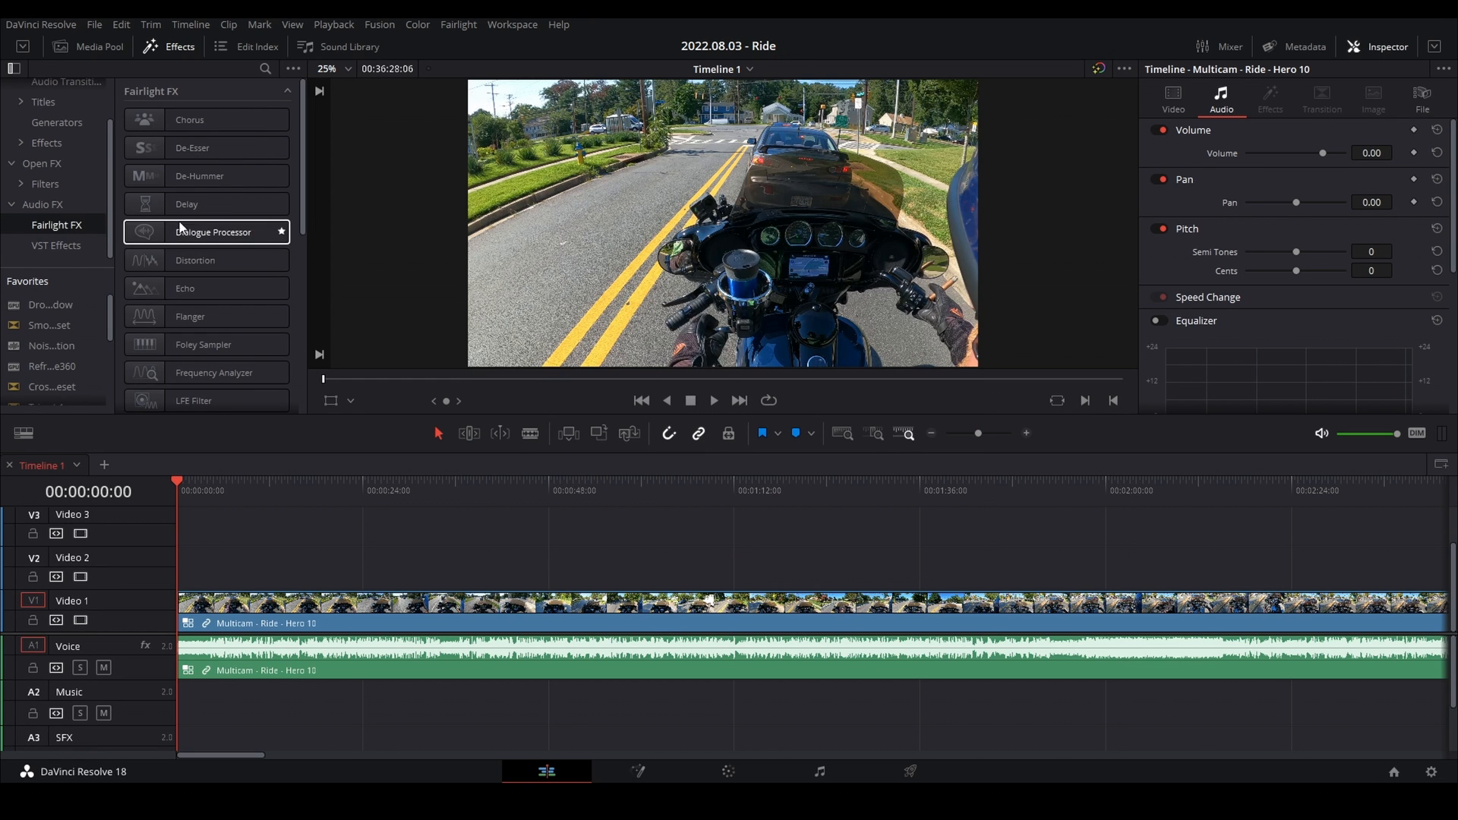
Step: Add the Fairlight FX Dialogue Processor to the Voice track and close its settings window
double_click(200, 231)
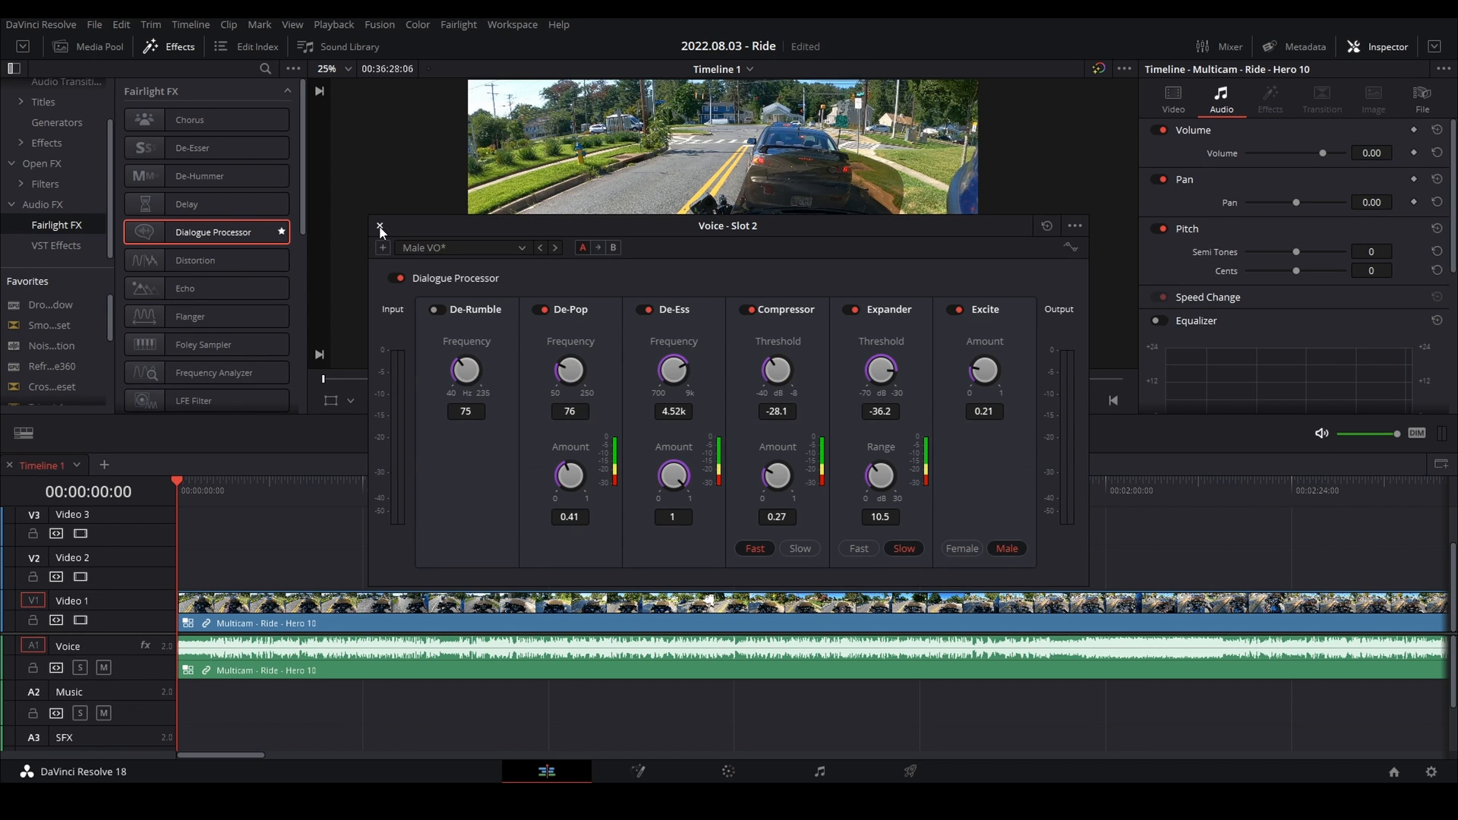
left_click(367, 226)
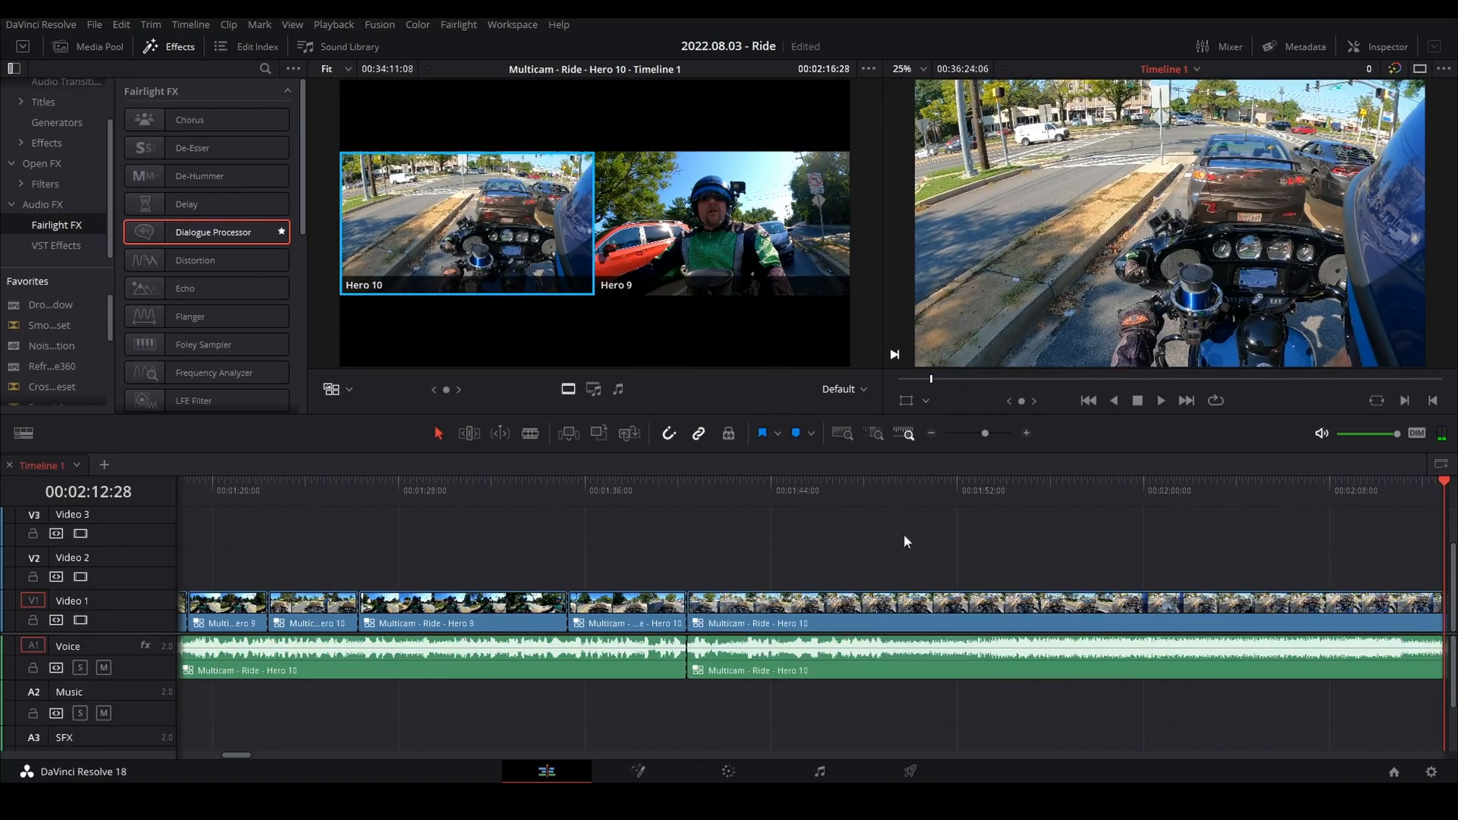
Step: Switch the Video 1 multicam clip from about 1:42 to the Hero 9 angle
right_click(674, 612)
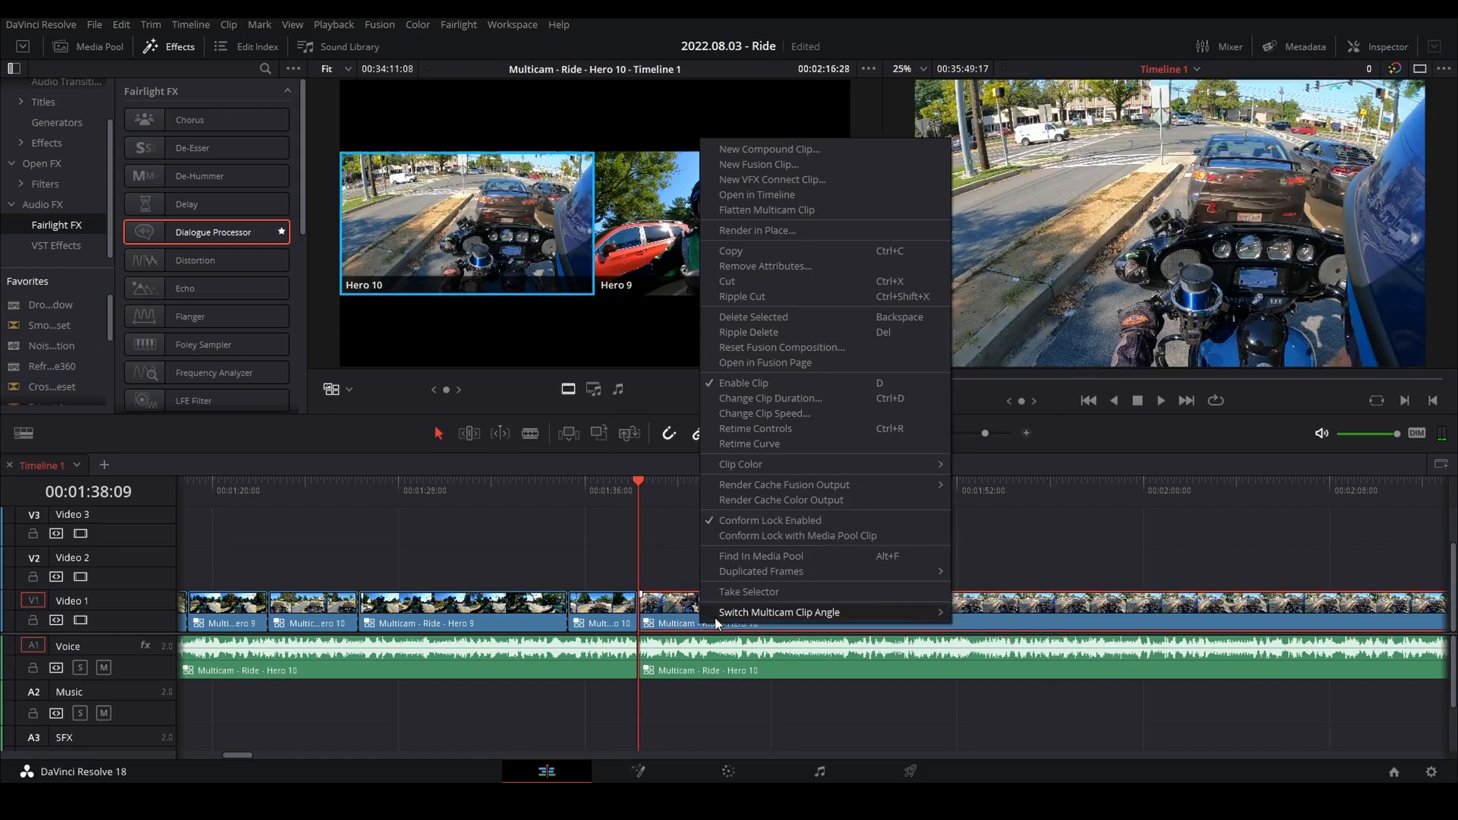
left_click(780, 612)
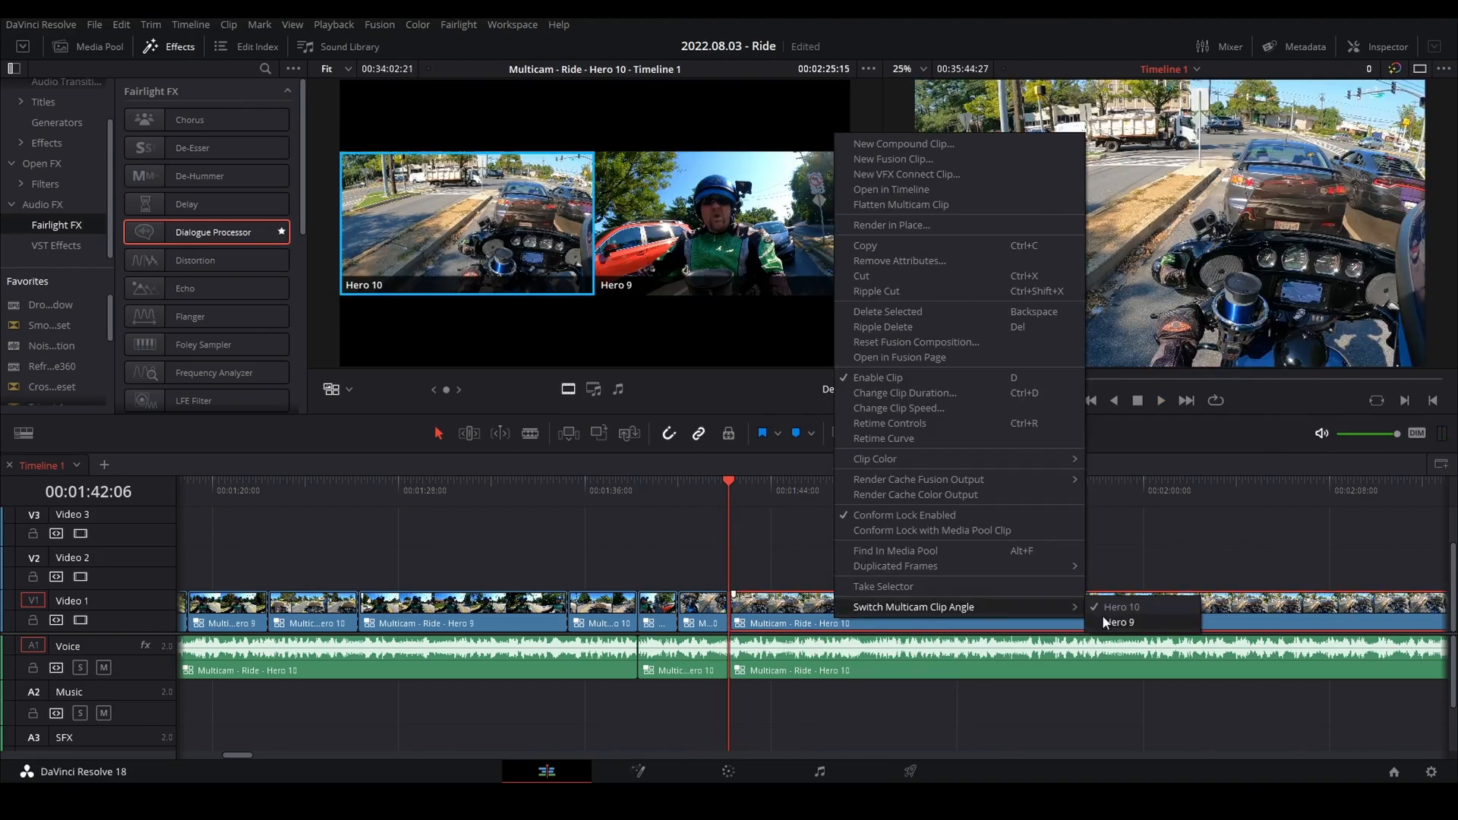
left_click(1120, 622)
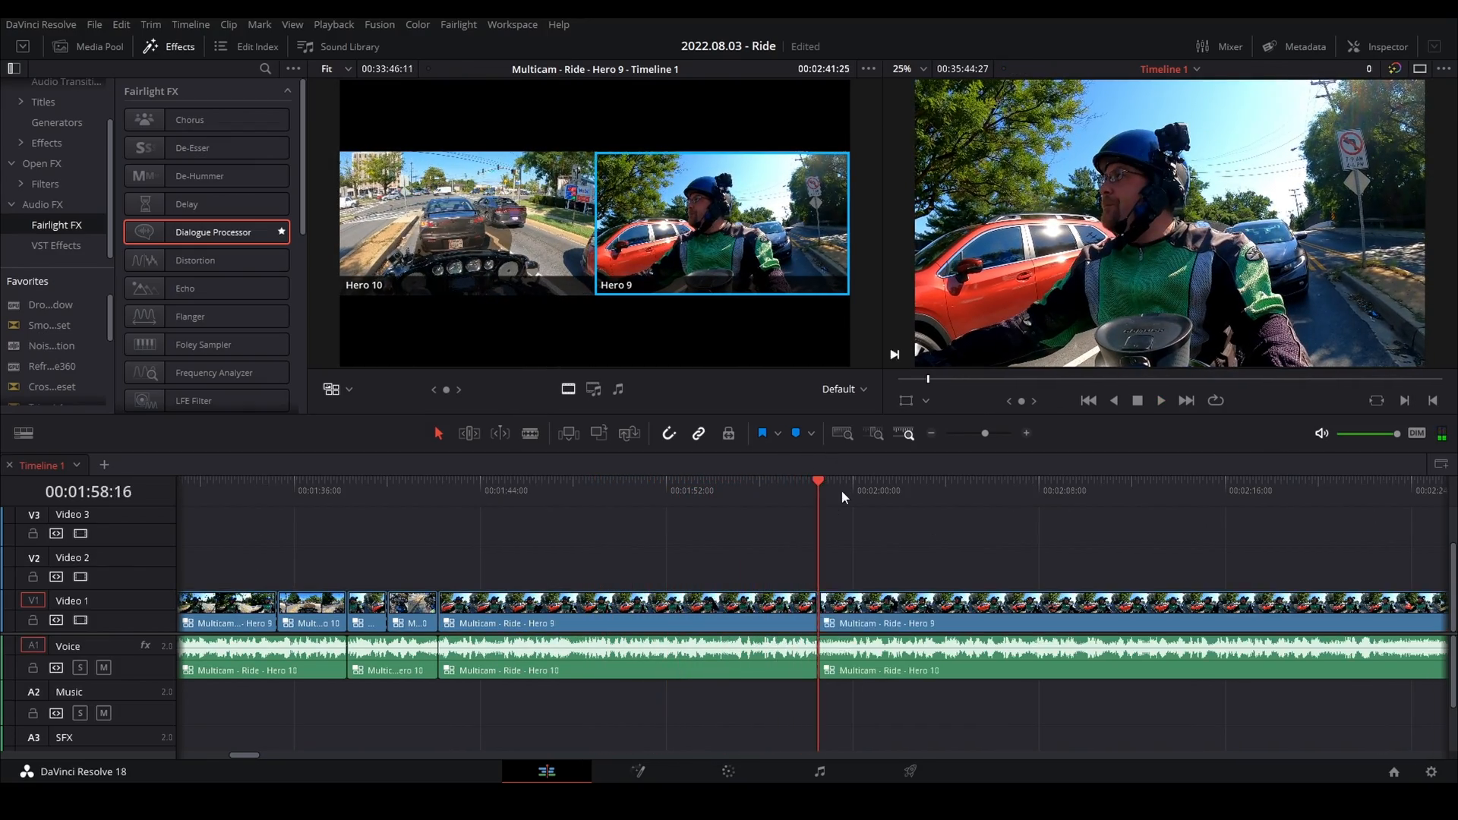
left_click(1161, 400)
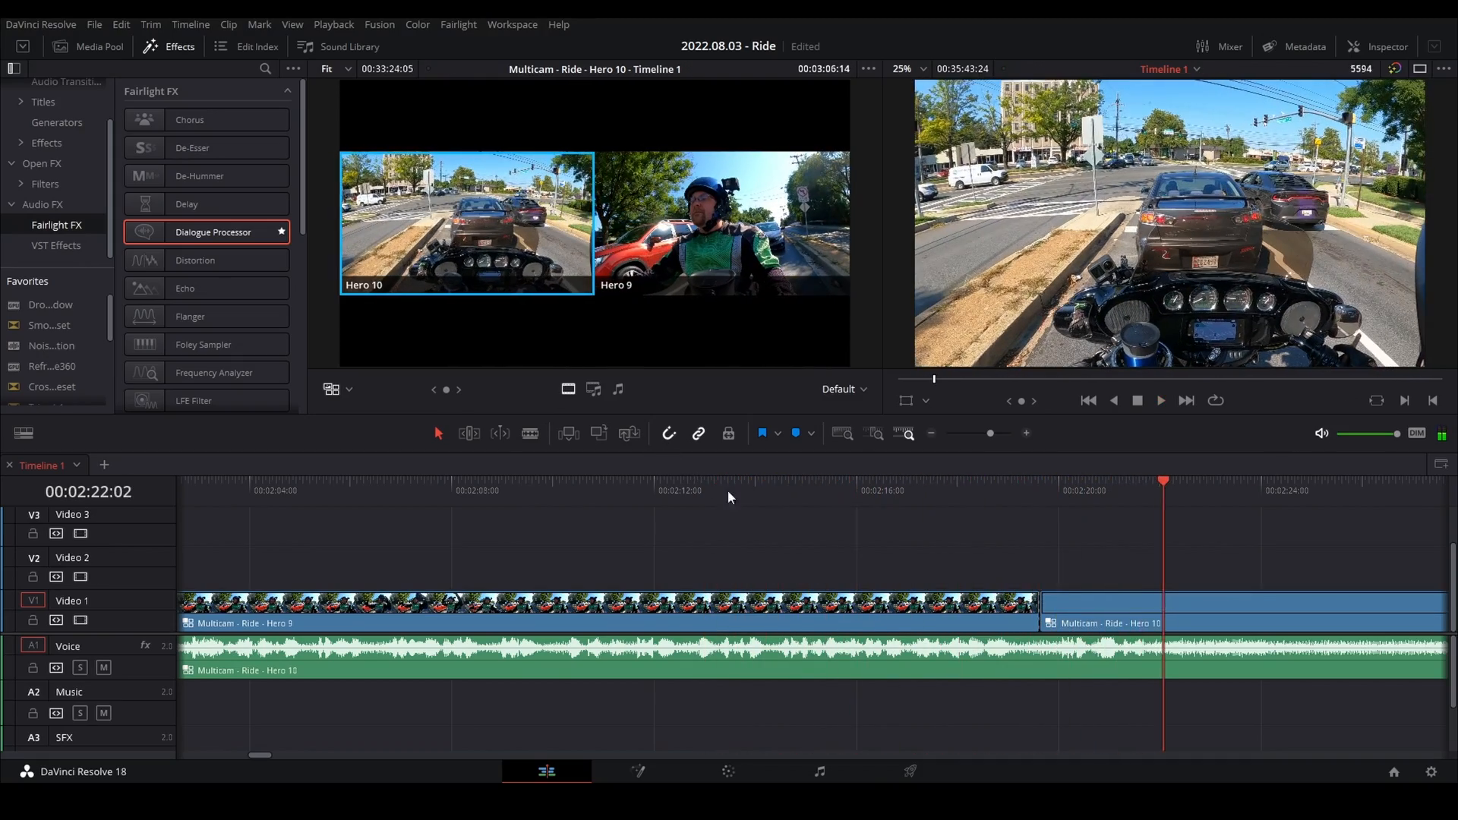
Step: Place a BT.2111 color bar generator on Video 1 near 2:24, then show the Media Pool
left_click(1162, 401)
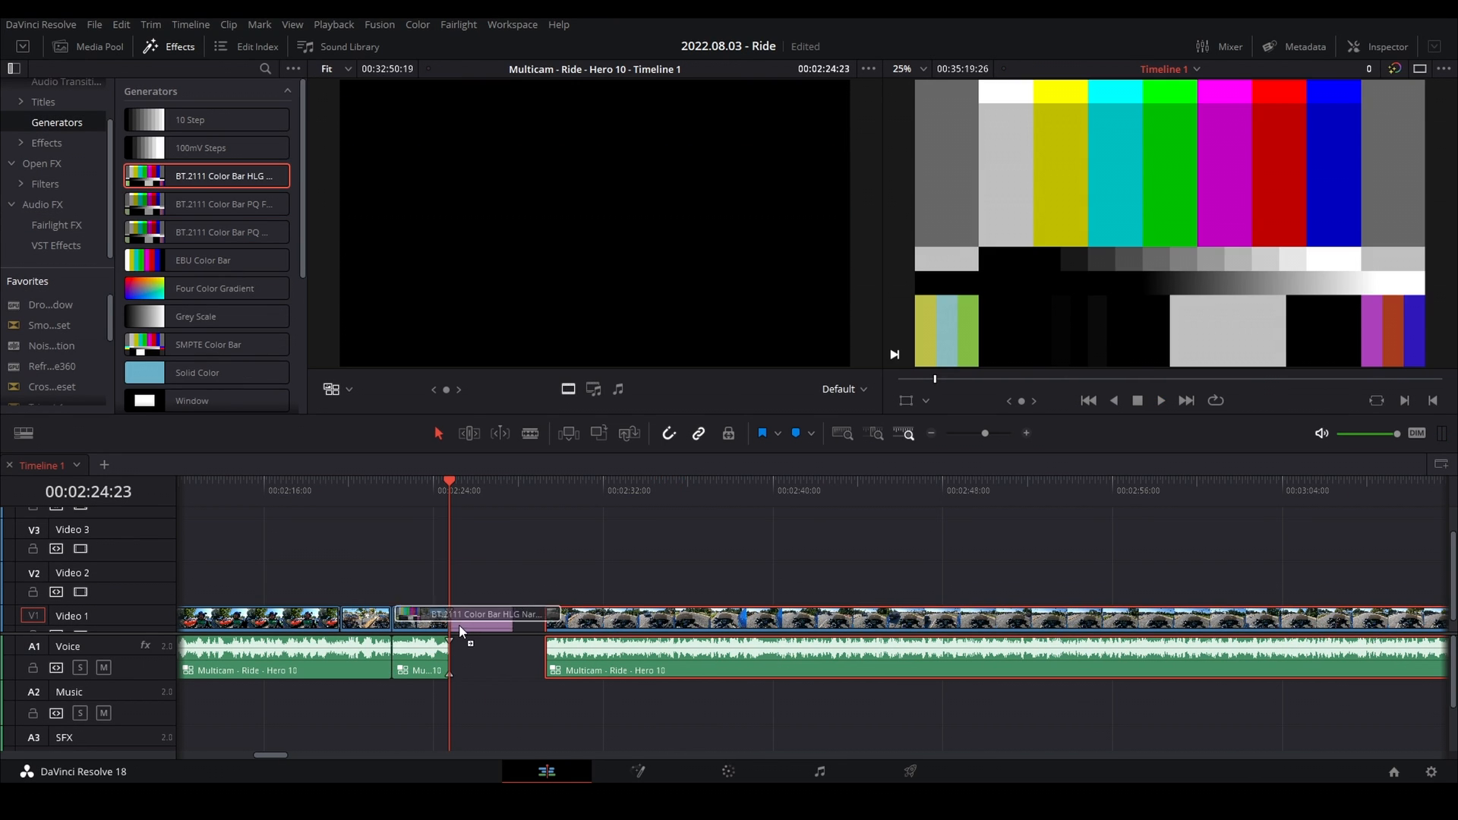
left_click(59, 47)
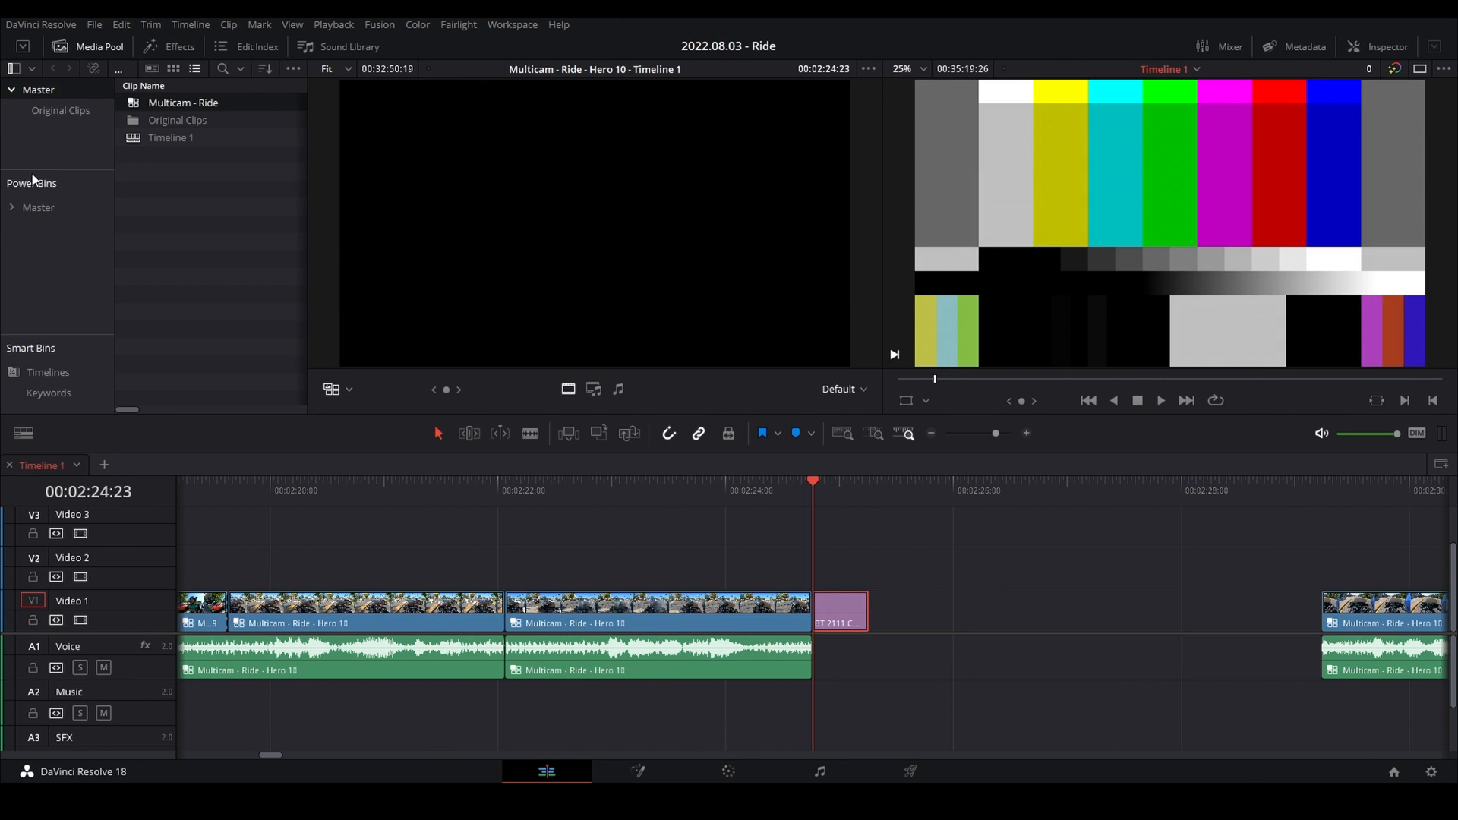